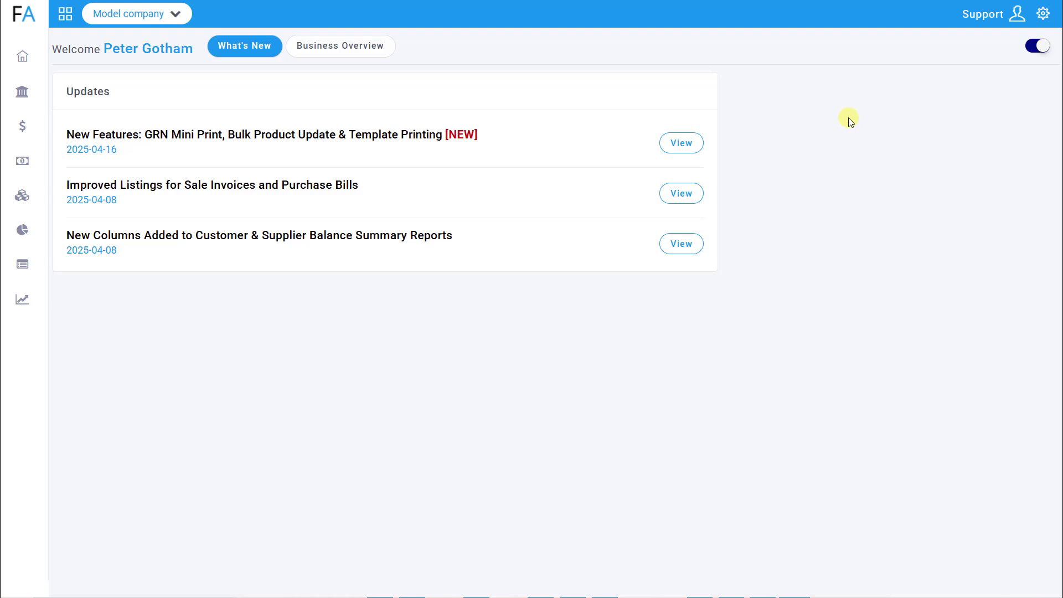
mouse_move(986, 49)
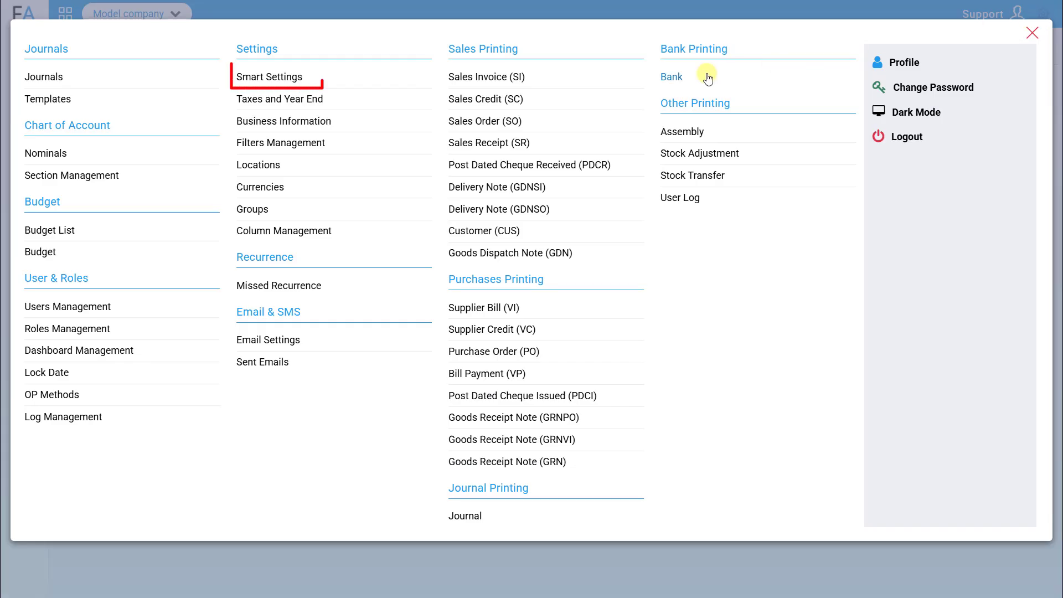
Enable Quotations in Smart Settings, save, and confirm the information-updated message.
left_click(270, 76)
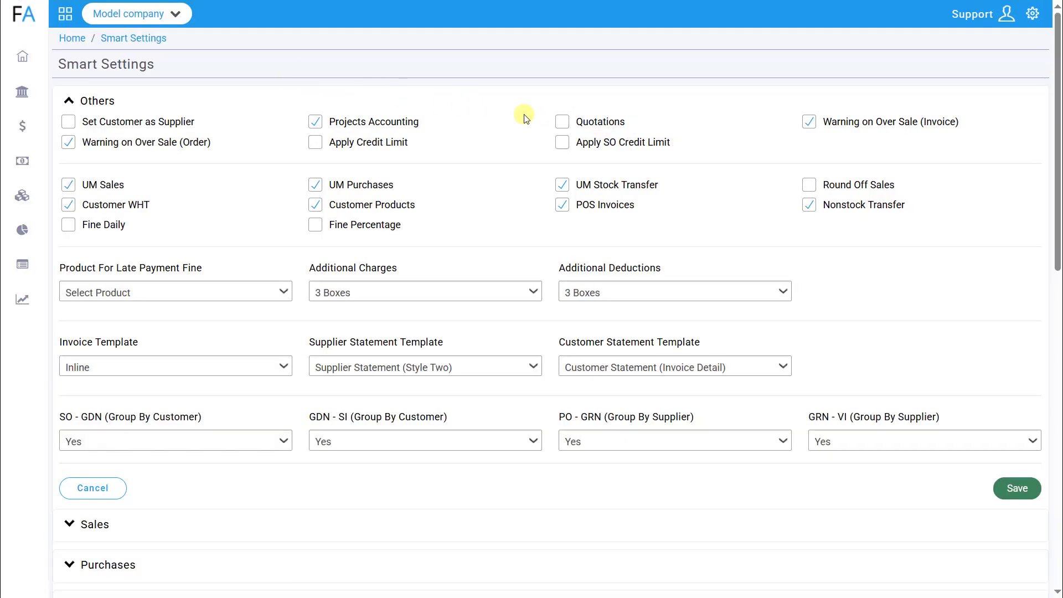
left_click(563, 122)
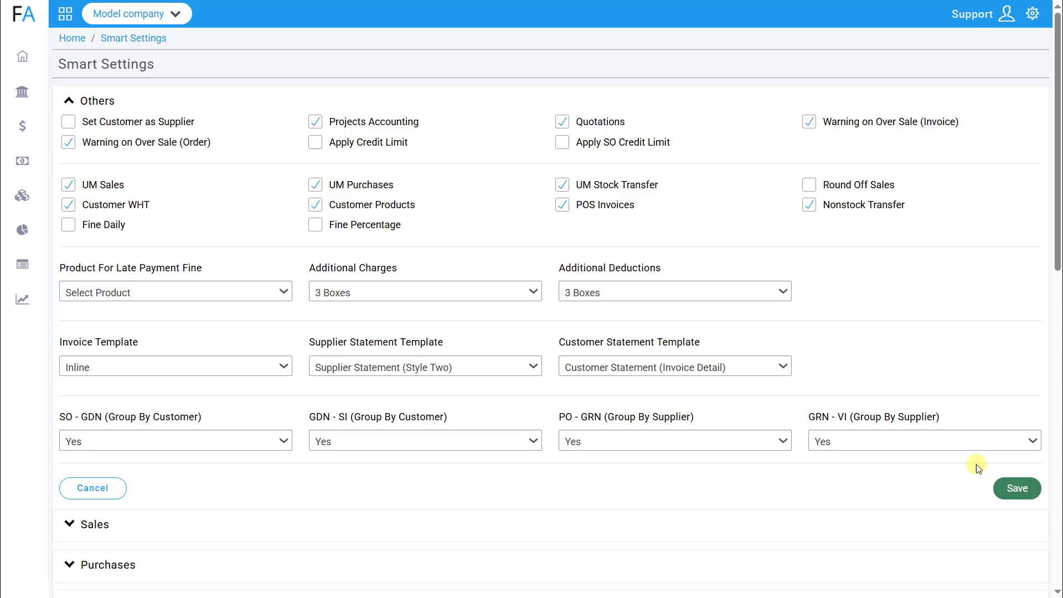
left_click(1016, 488)
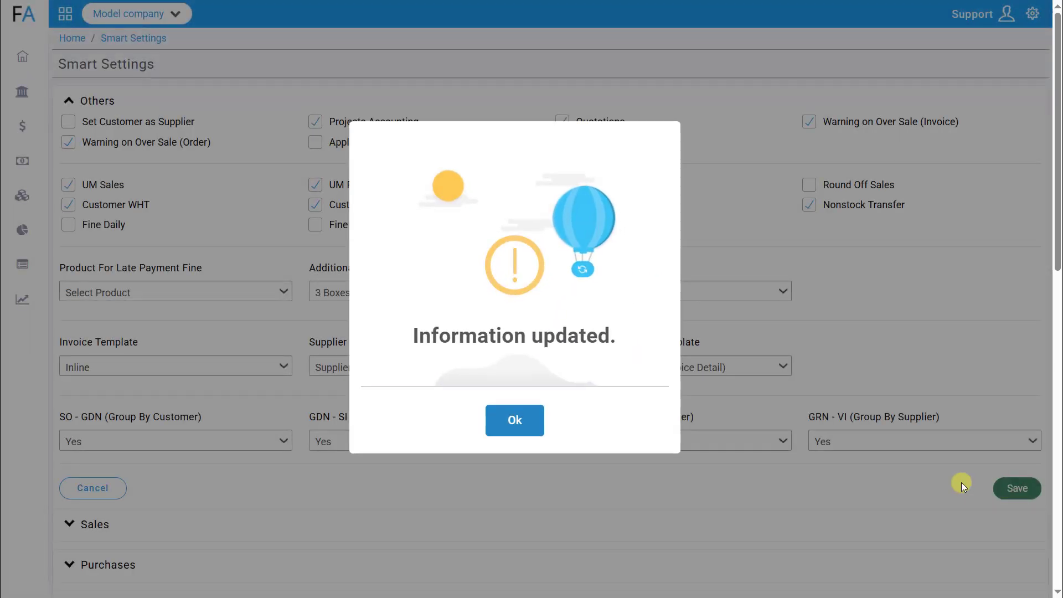
left_click(515, 421)
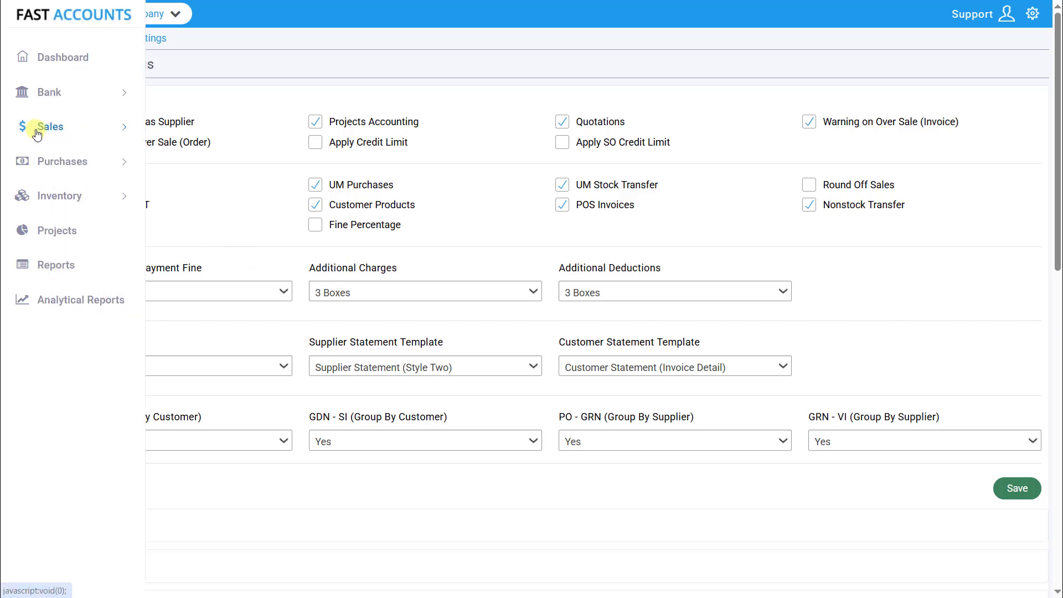
Show the Sales > Quotations list with its seven existing quotations.
left_click(50, 126)
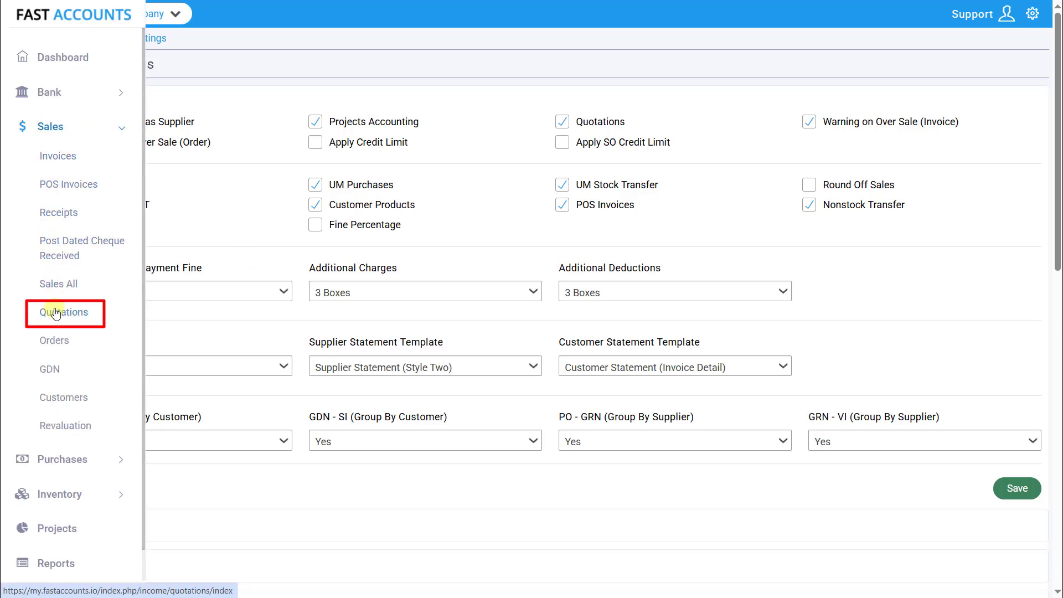
left_click(64, 313)
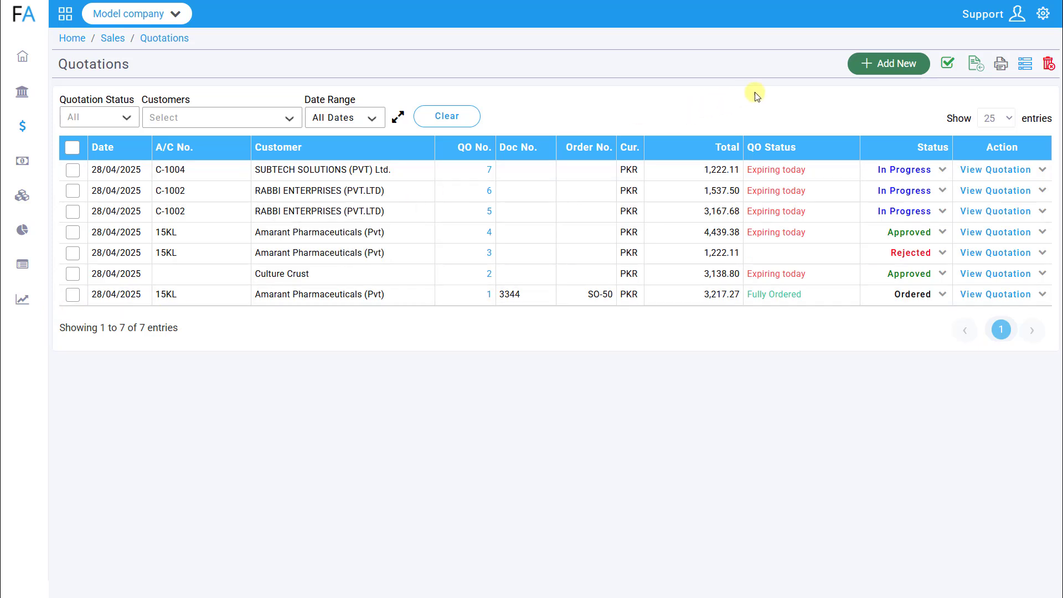
mouse_move(890, 64)
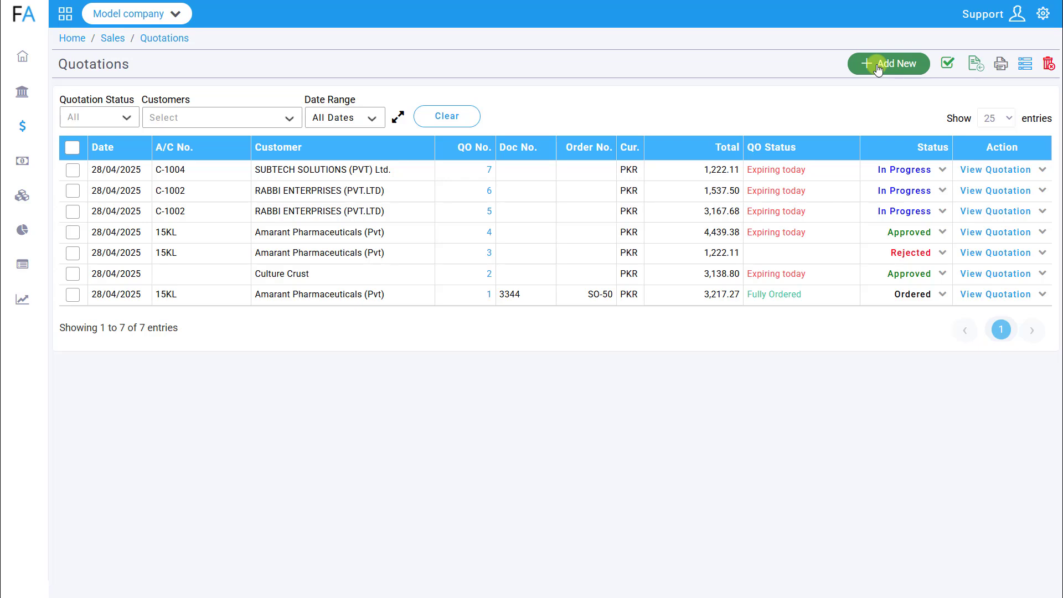
Start a new quotation for e-Creatorz Pvt Ltd dated 30/04/2025 with Doc No. 3344.
left_click(890, 63)
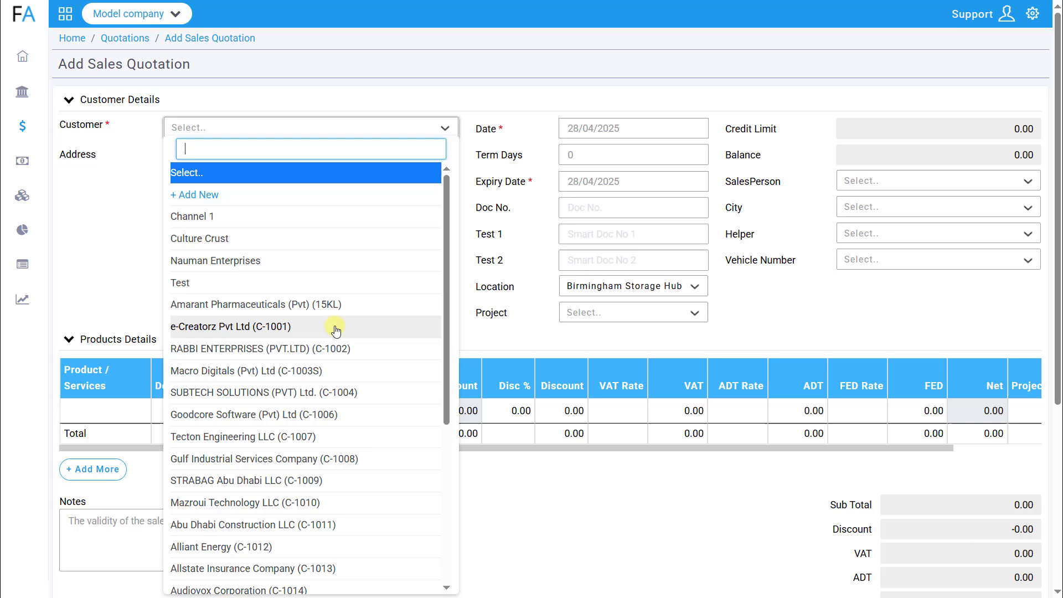
left_click(230, 326)
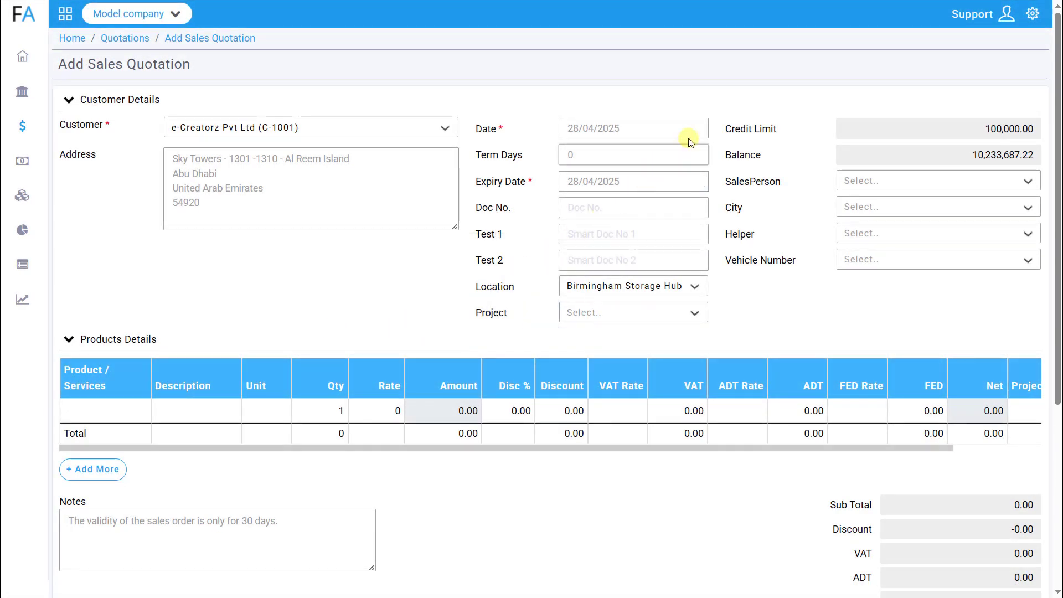
left_click(632, 129)
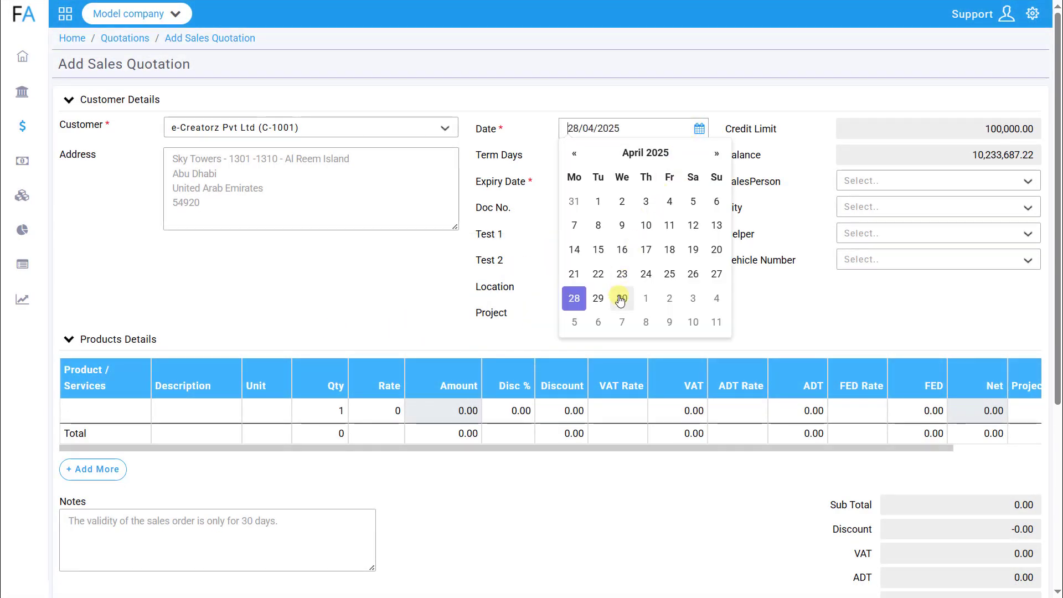
left_click(621, 298)
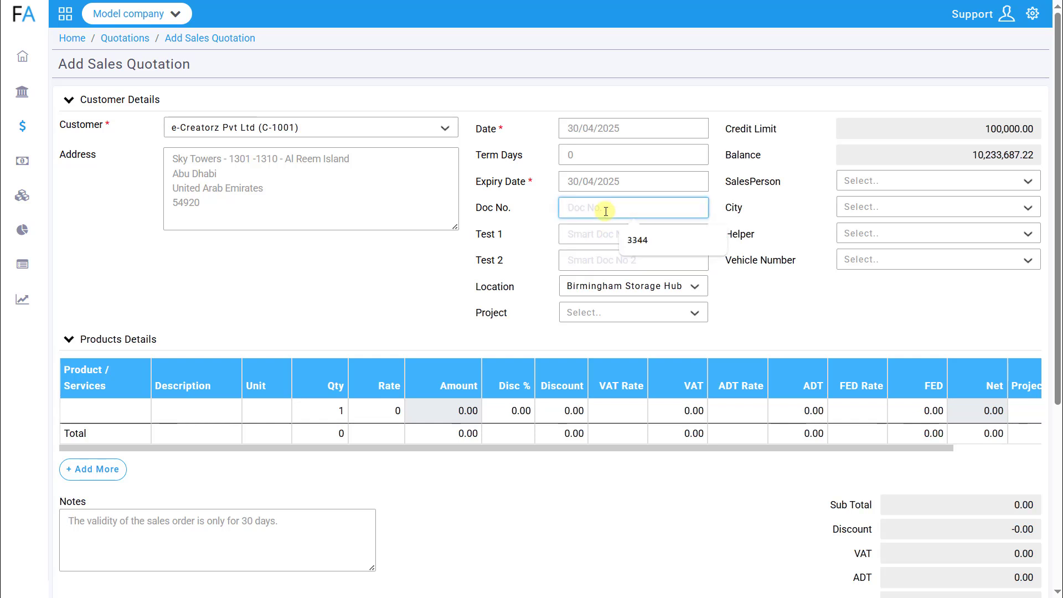
type("3344")
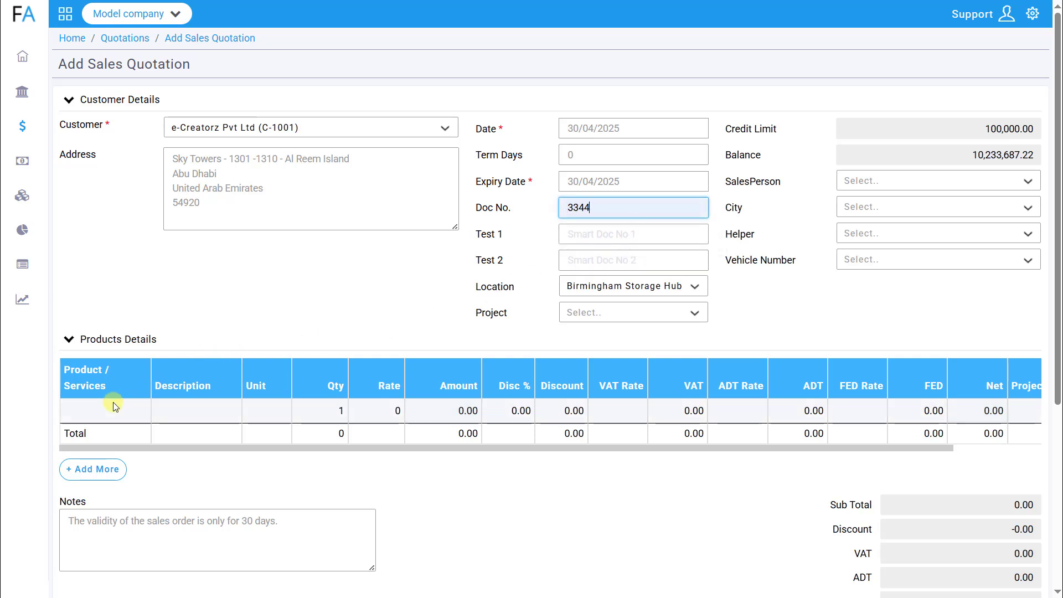
Add Meiji FM-T Powder 900g as the line item, total 2,177.10, and save and close.
left_click(104, 410)
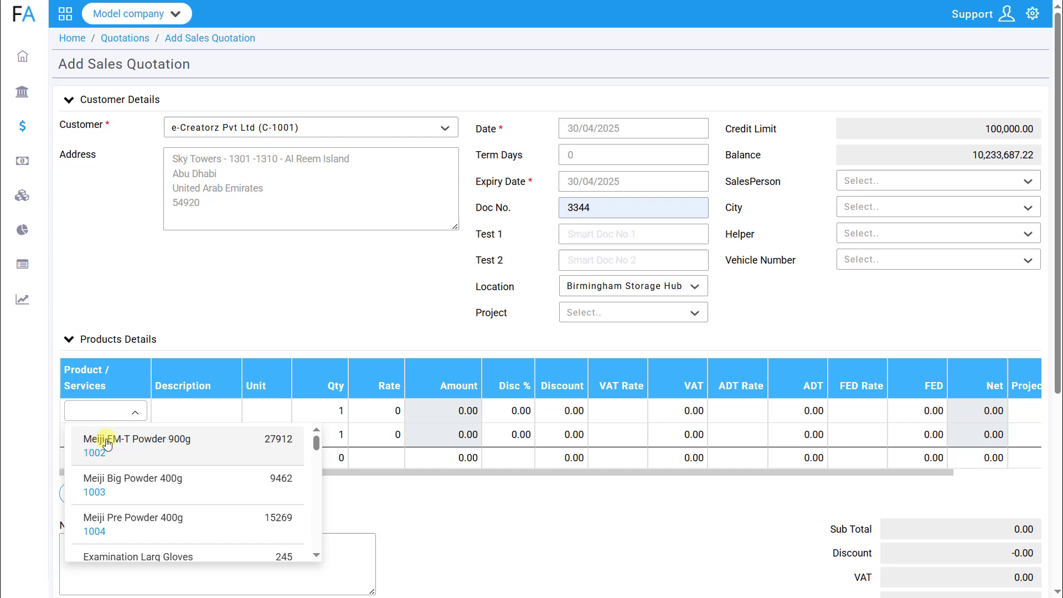
left_click(136, 439)
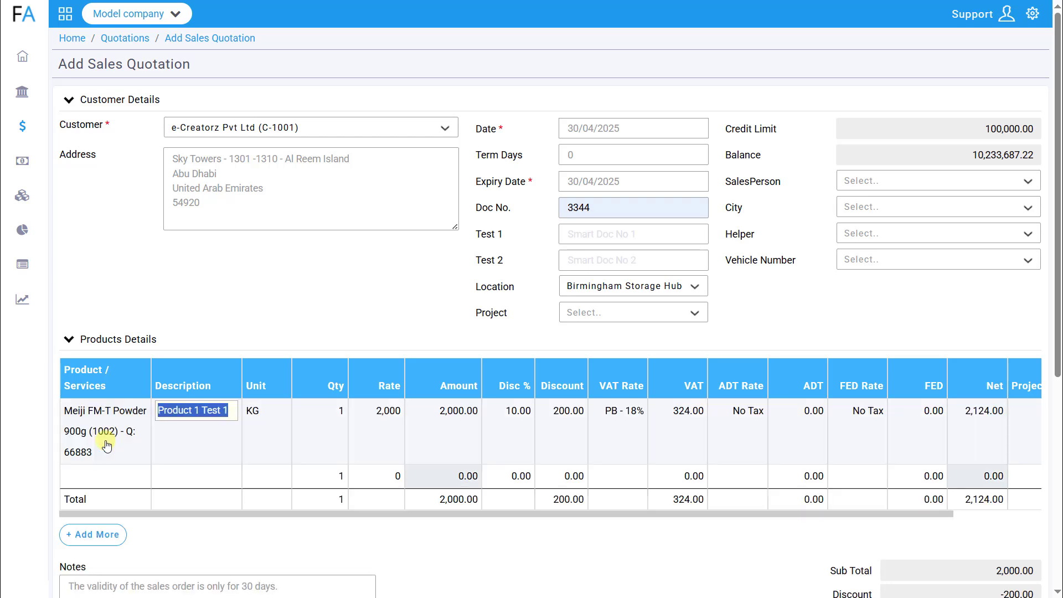
scroll("down", 3)
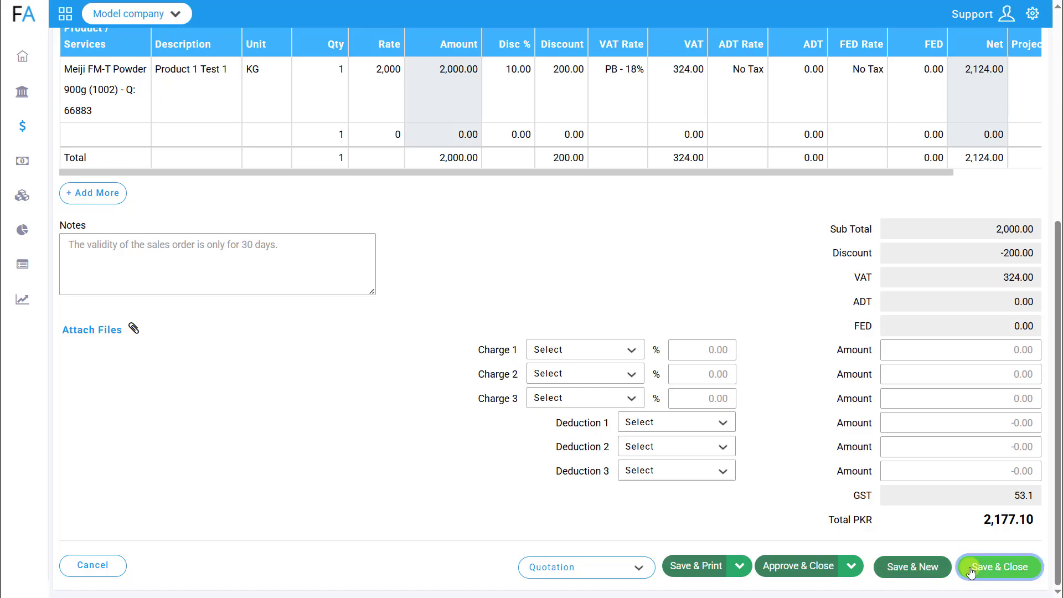
left_click(998, 566)
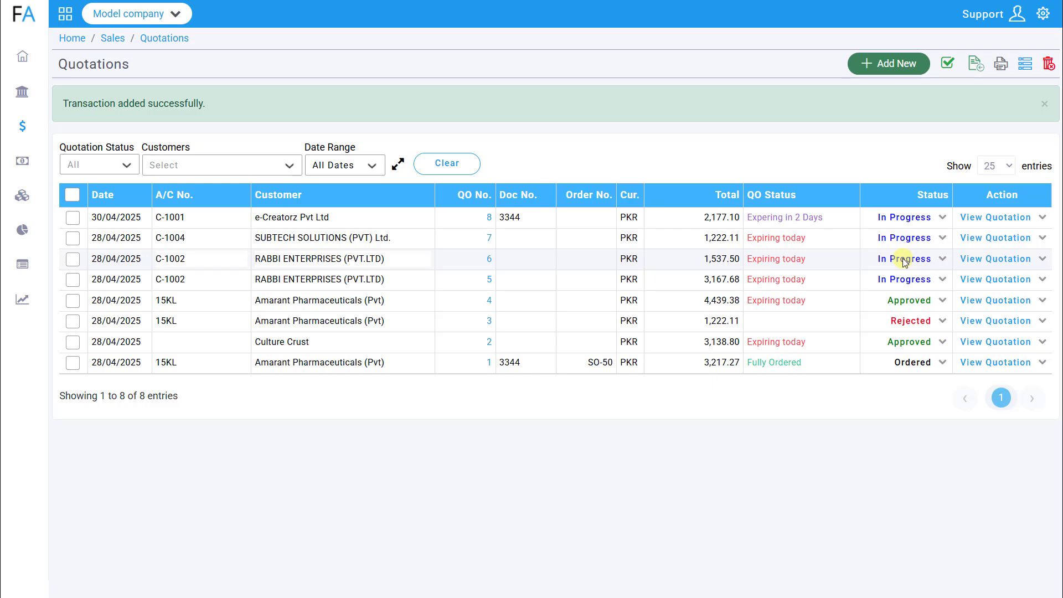
Set quotation 8's status to Approved and confirm with 'Yes, update it!'.
left_click(941, 217)
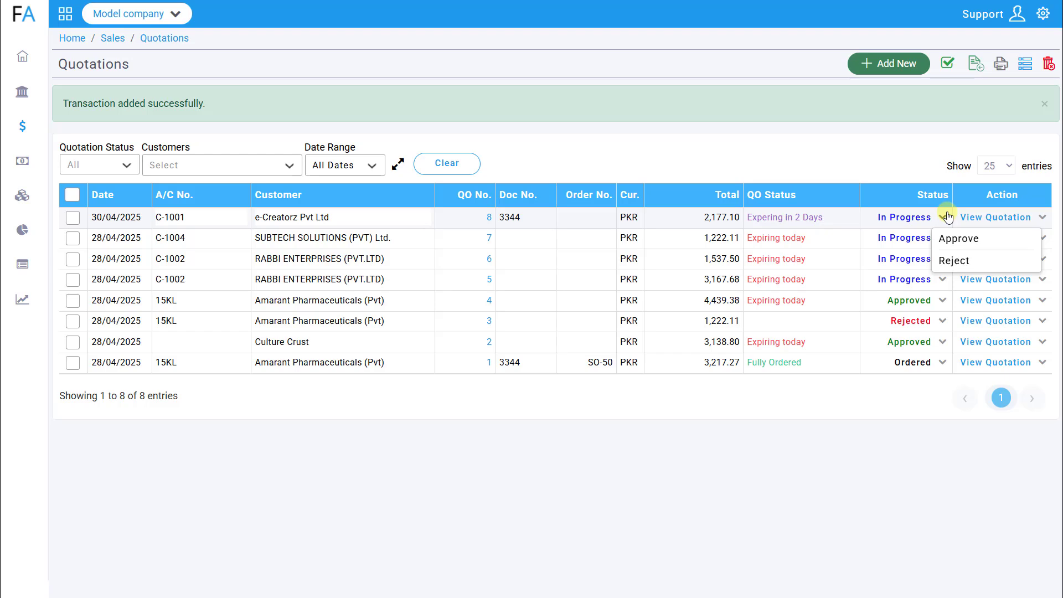
left_click(959, 239)
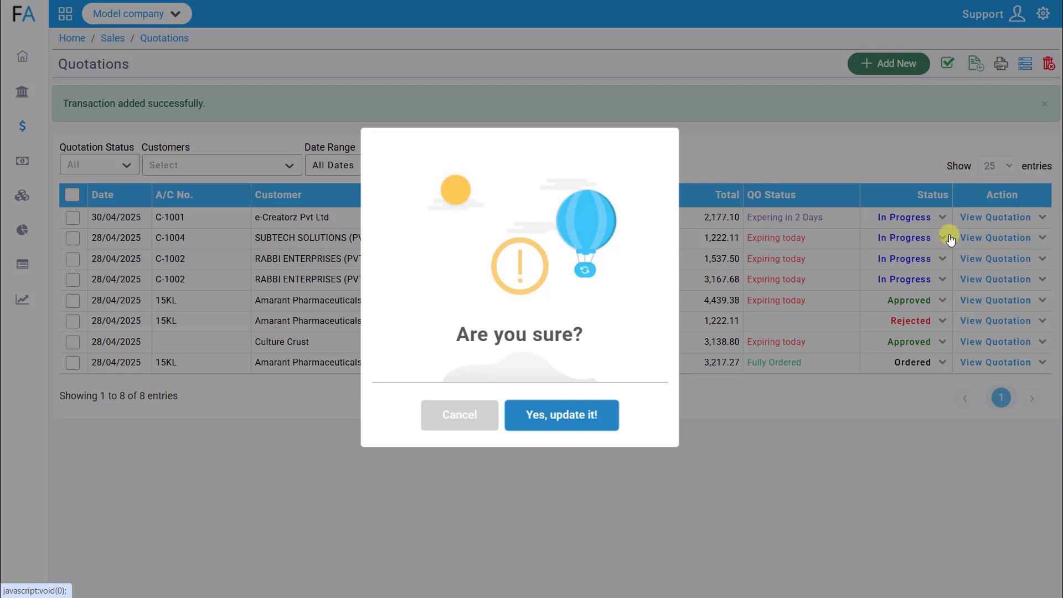
left_click(561, 415)
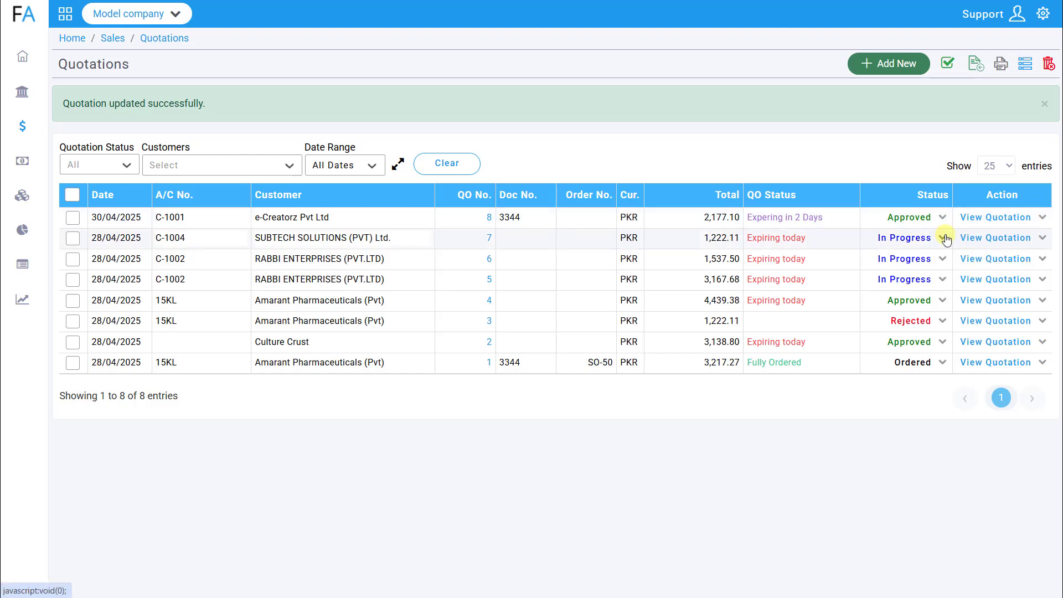
Convert quotation 8 into sales order 51 for e-Creatorz Pvt Ltd (2,177.10 PKR) and save it.
left_click(944, 239)
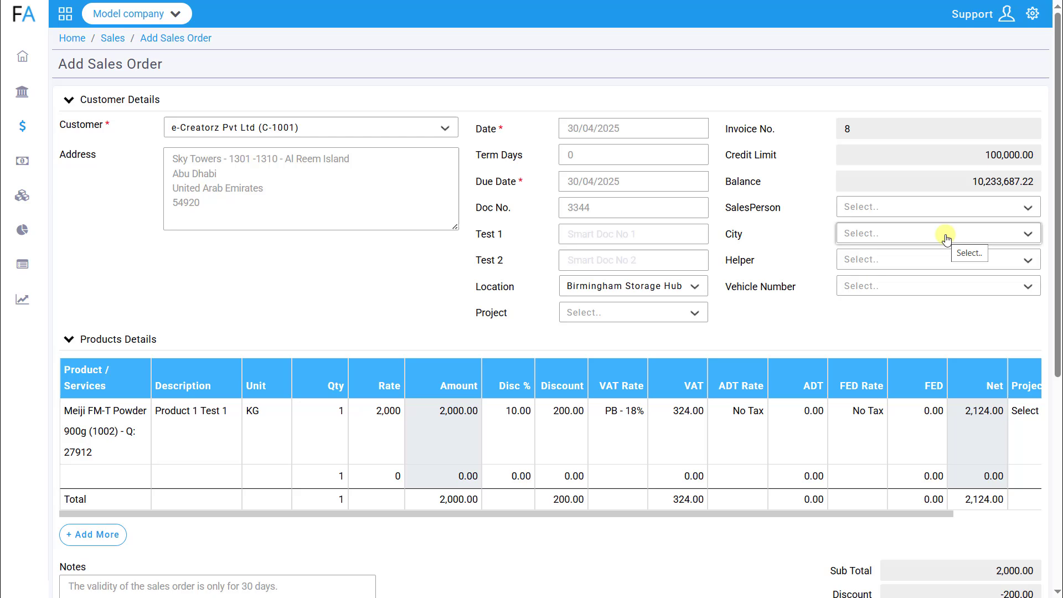
scroll("down", 3)
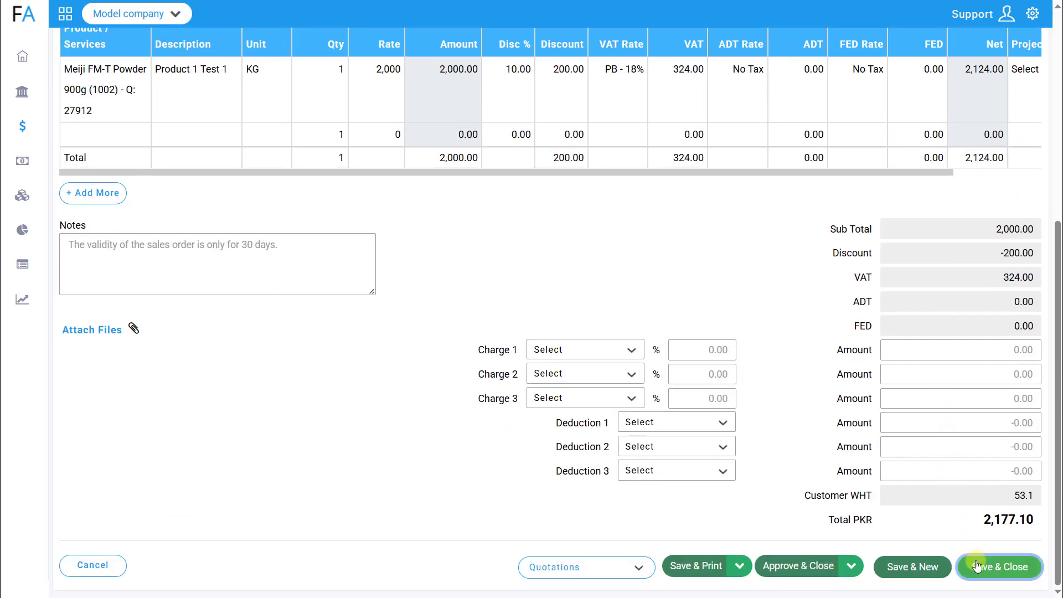
left_click(1004, 566)
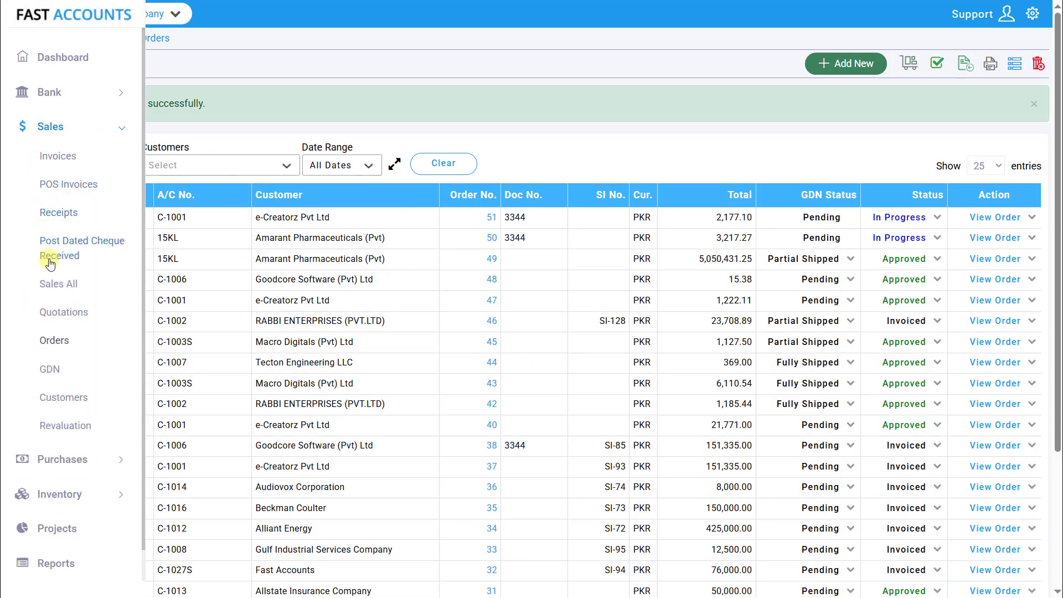
Back in Quotations, tick quotations 2 (Culture Crust) and 4 (Amarant Pharmaceuticals) and run a batch status change.
left_click(63, 313)
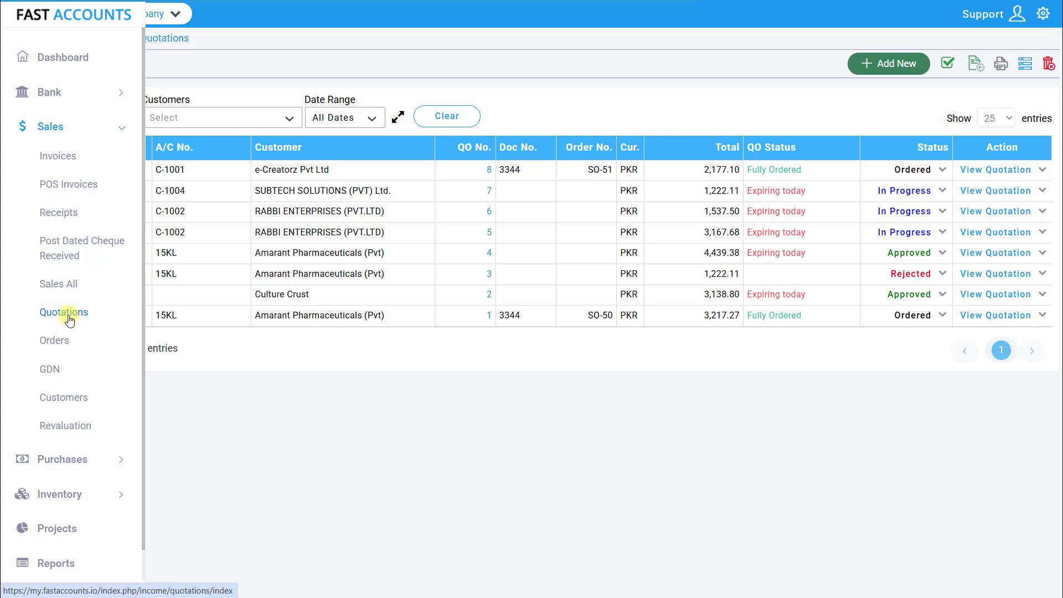
left_click(63, 312)
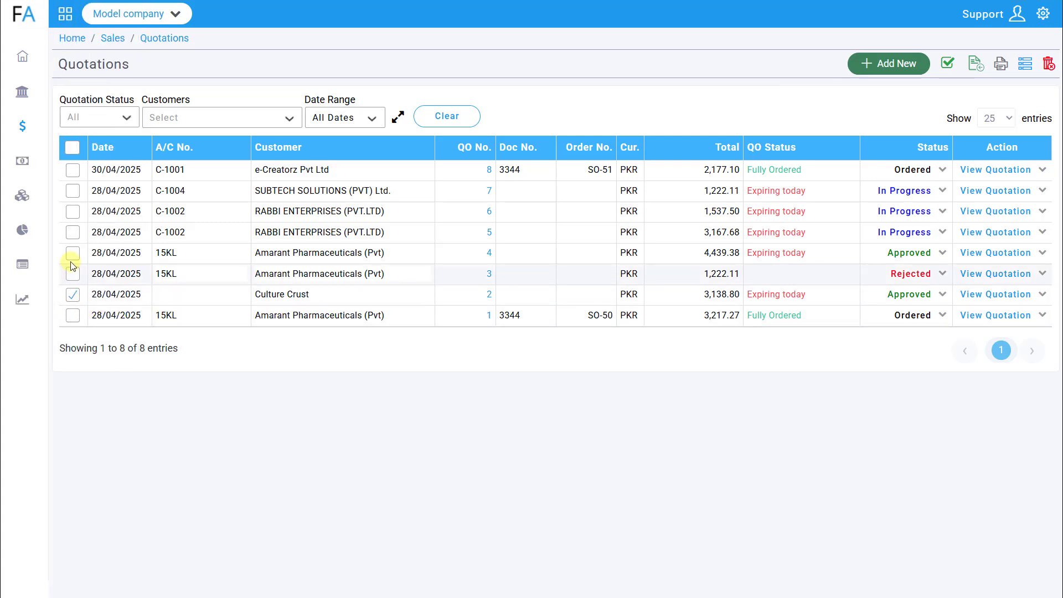
left_click(72, 253)
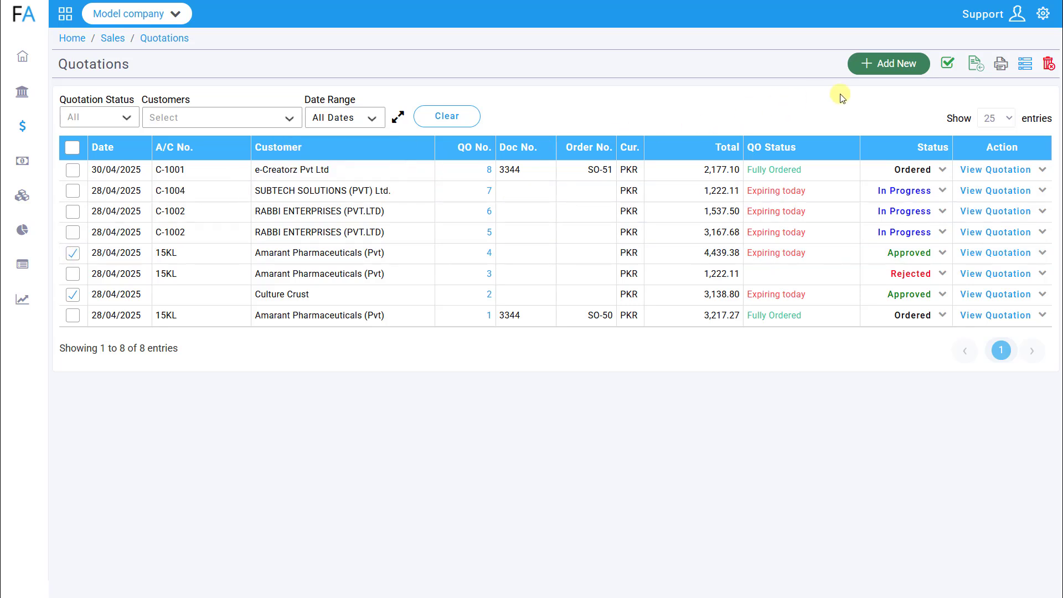
left_click(949, 63)
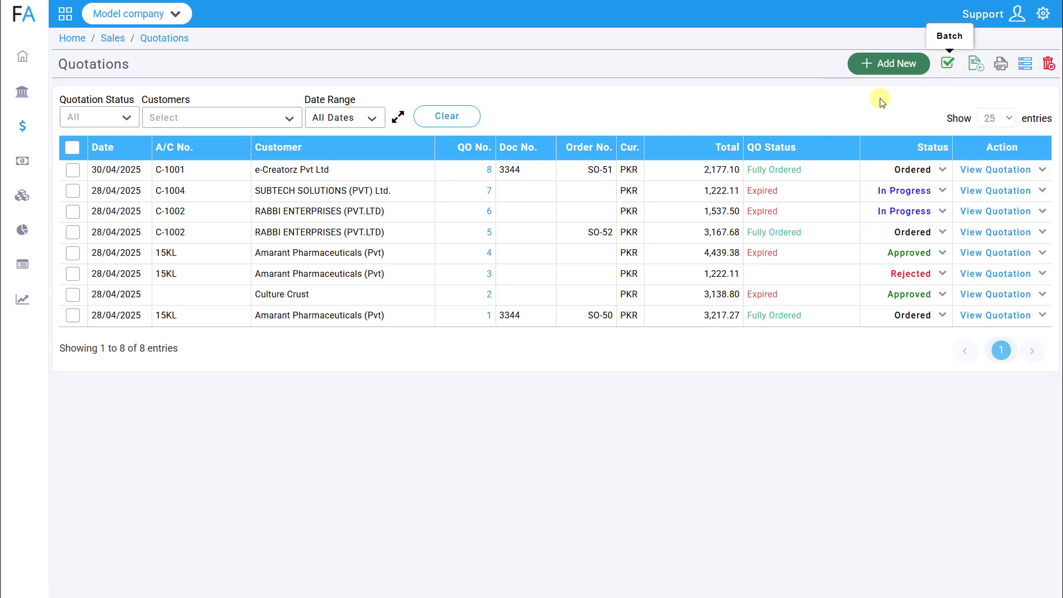
mouse_move(873, 109)
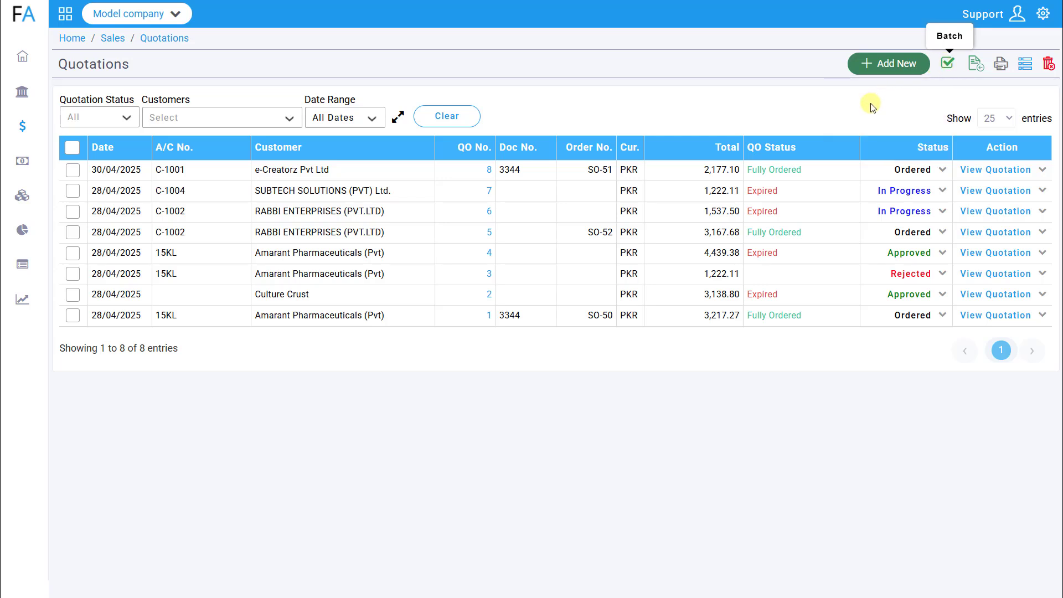